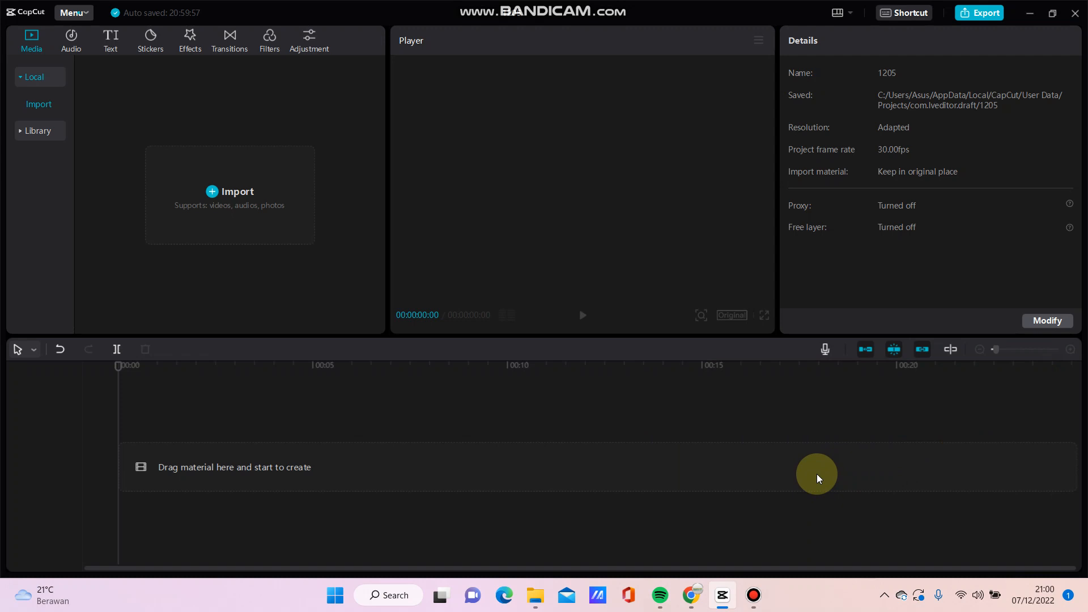
mouse_move(379, 325)
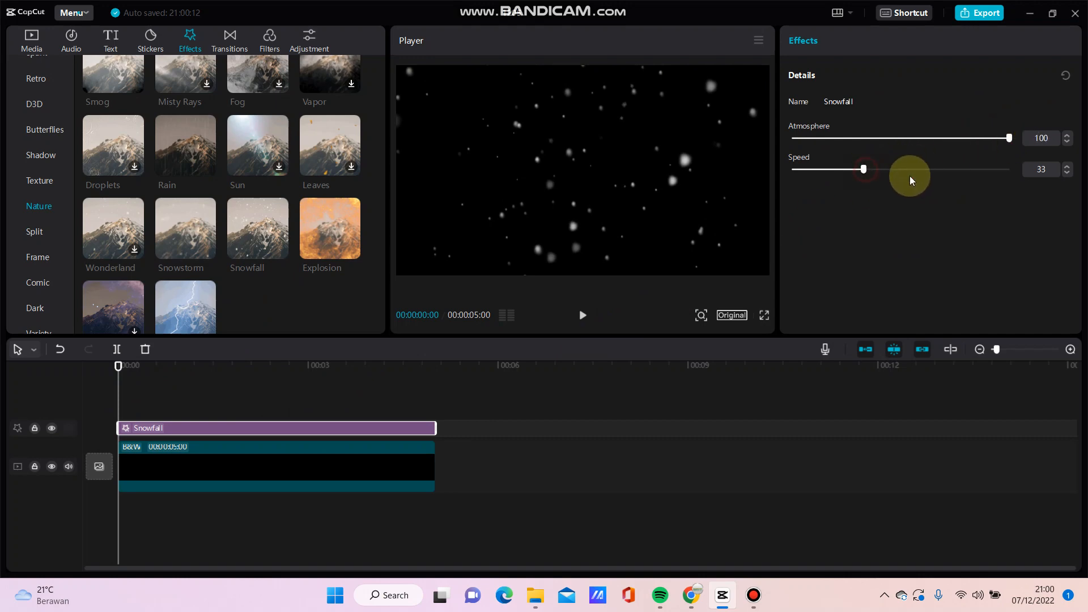
Step: Raise the Snowfall effect's speed to 33 and the Snowstorm effect's atmosphere strength
drag(863, 169, 906, 169)
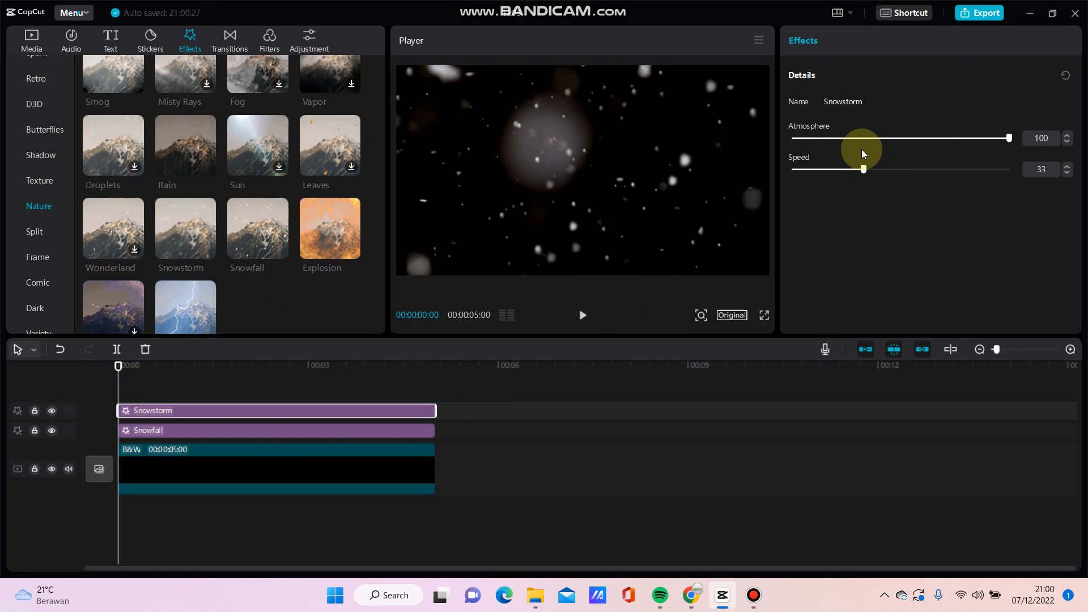
drag(863, 168, 913, 169)
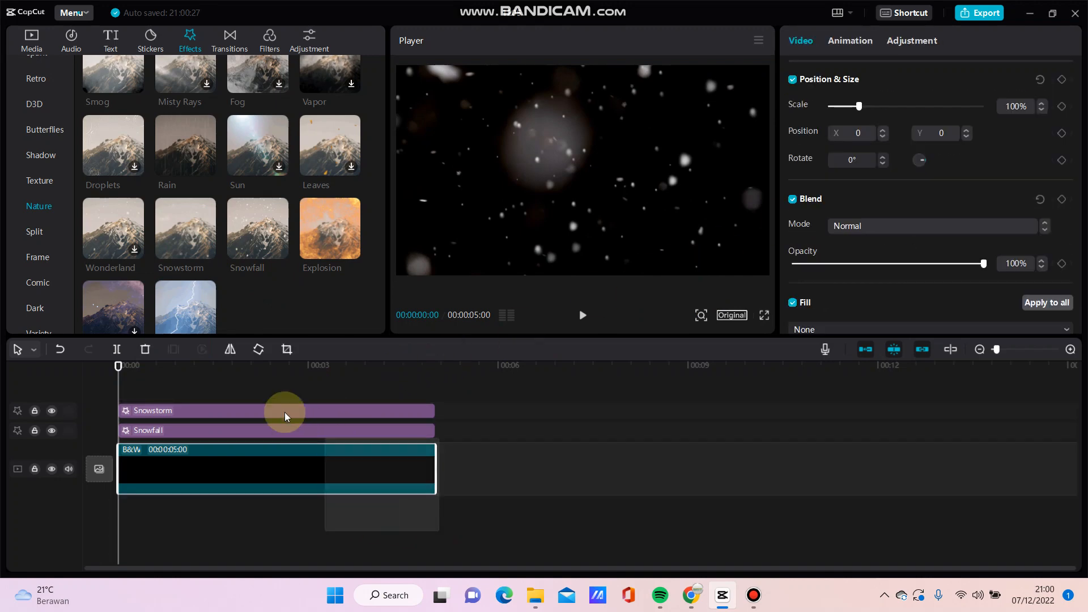
Step: Import the first WhatsApp gameplay video from Downloads and place it beneath the black snow clip
click(305, 451)
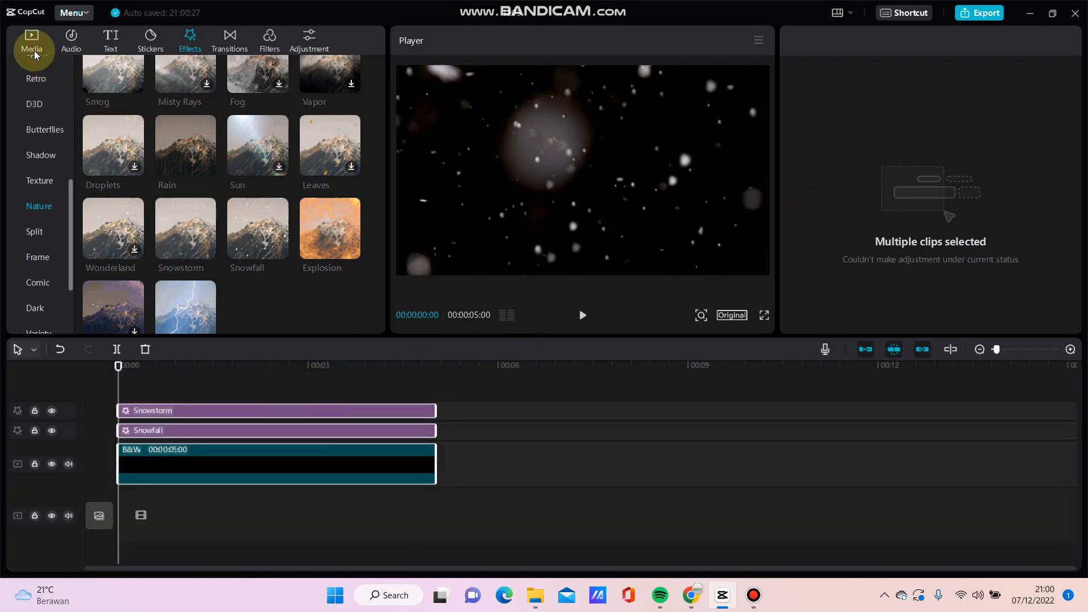
click(32, 38)
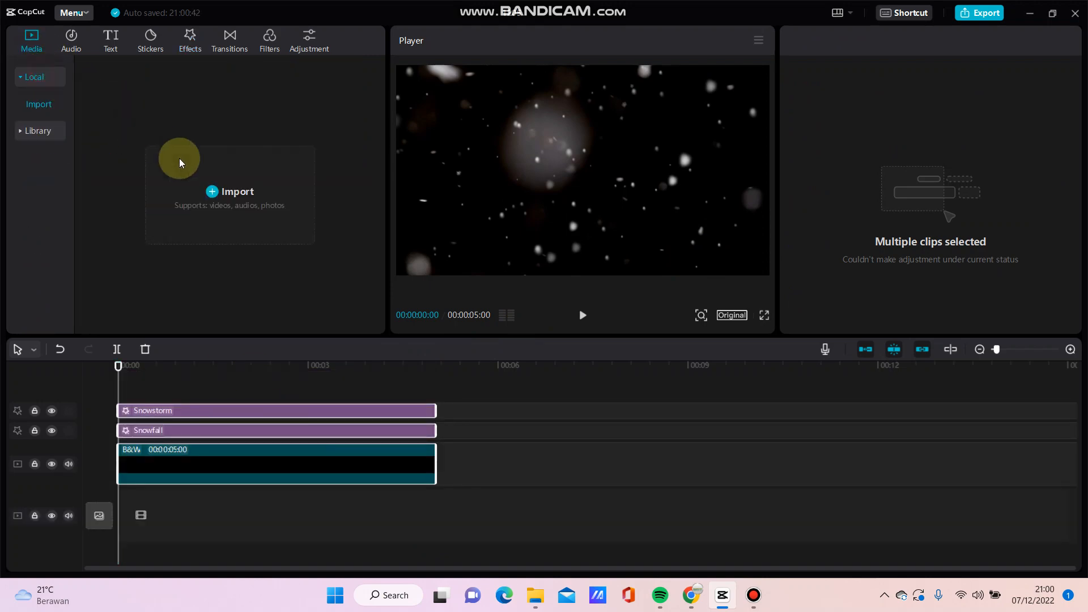
click(230, 196)
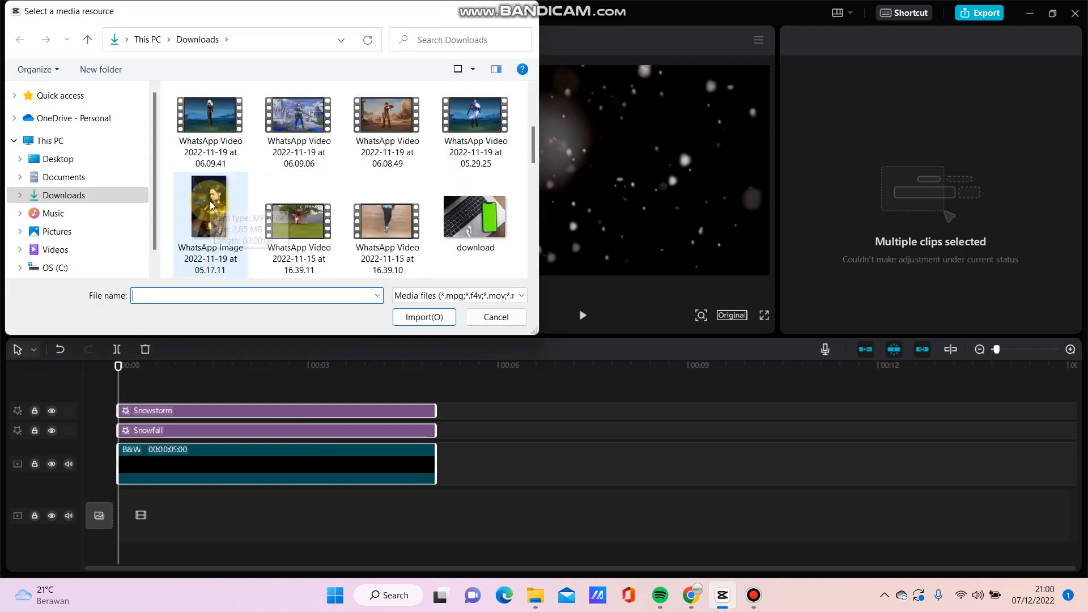
click(210, 115)
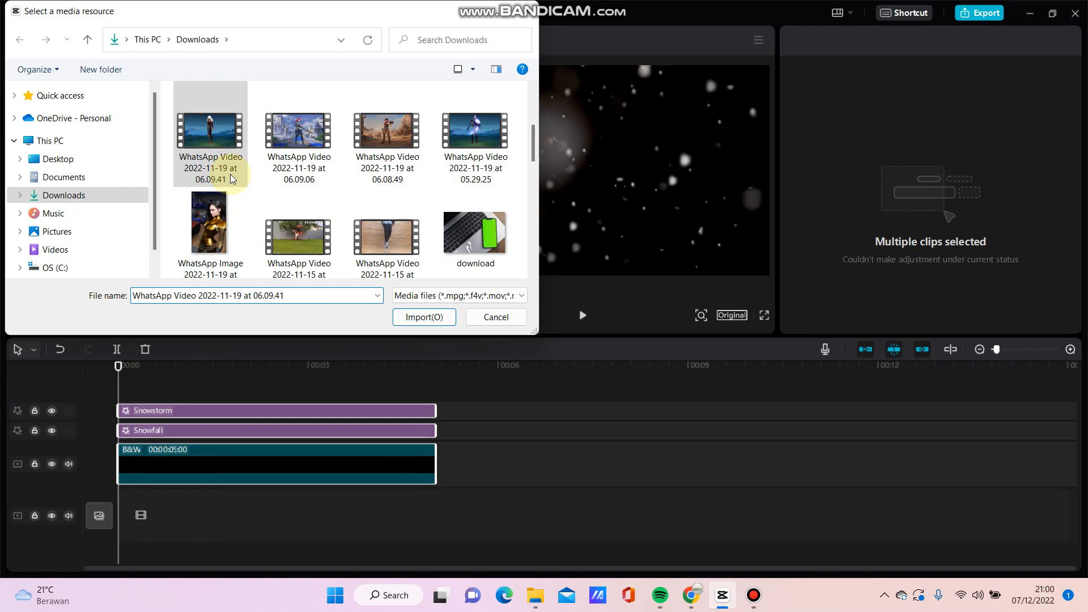
click(423, 316)
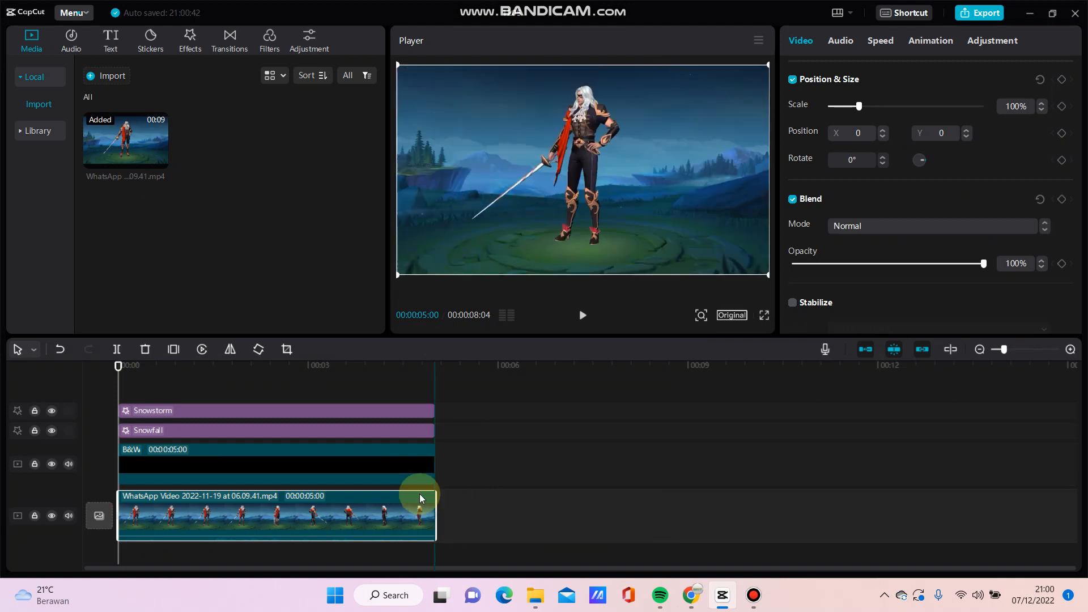
click(262, 463)
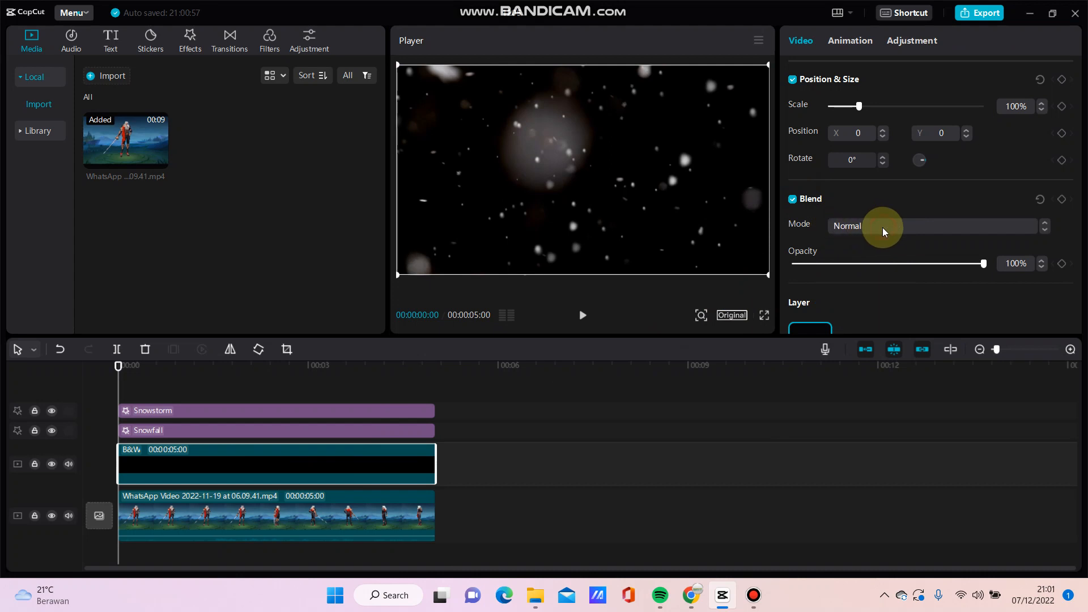
Step: Blend the black snow clip over the video using Color dodge mode
click(933, 226)
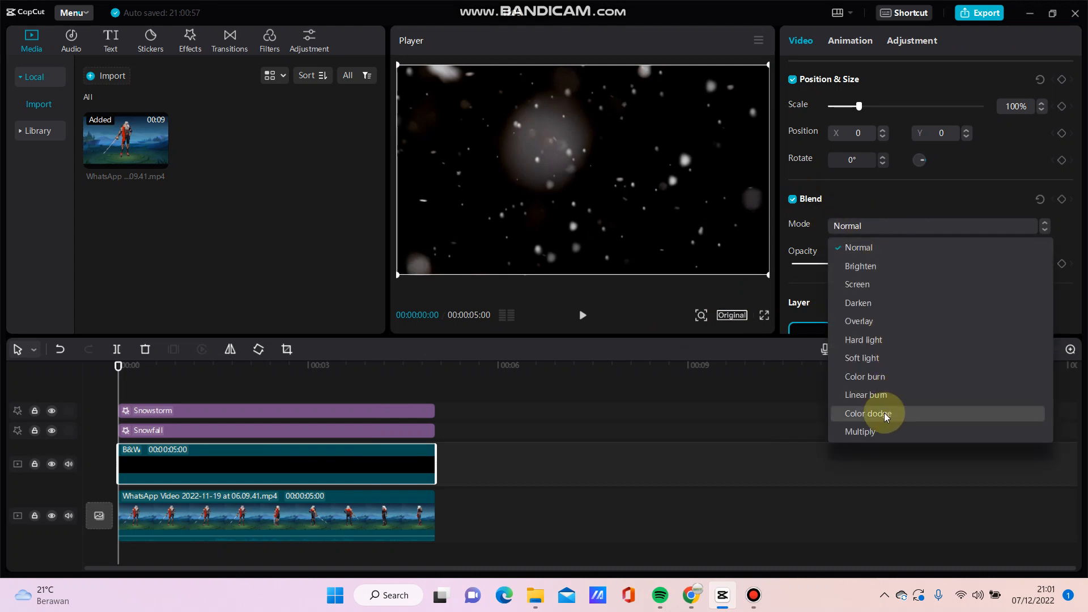
click(864, 412)
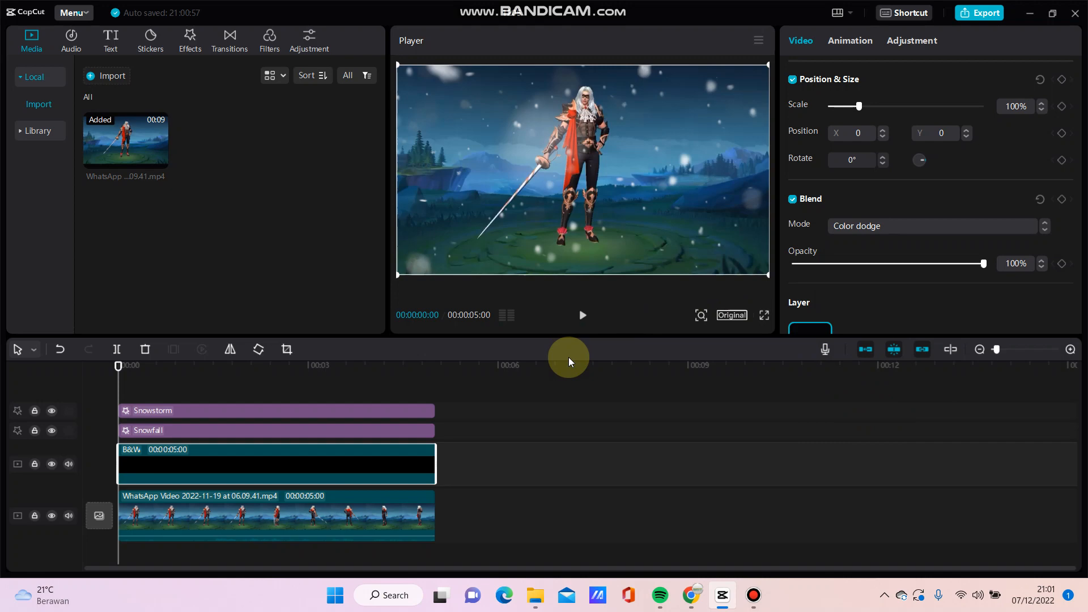
Step: Settle the snow layer's opacity at 90% and preview the snowy composite
drag(983, 263, 925, 263)
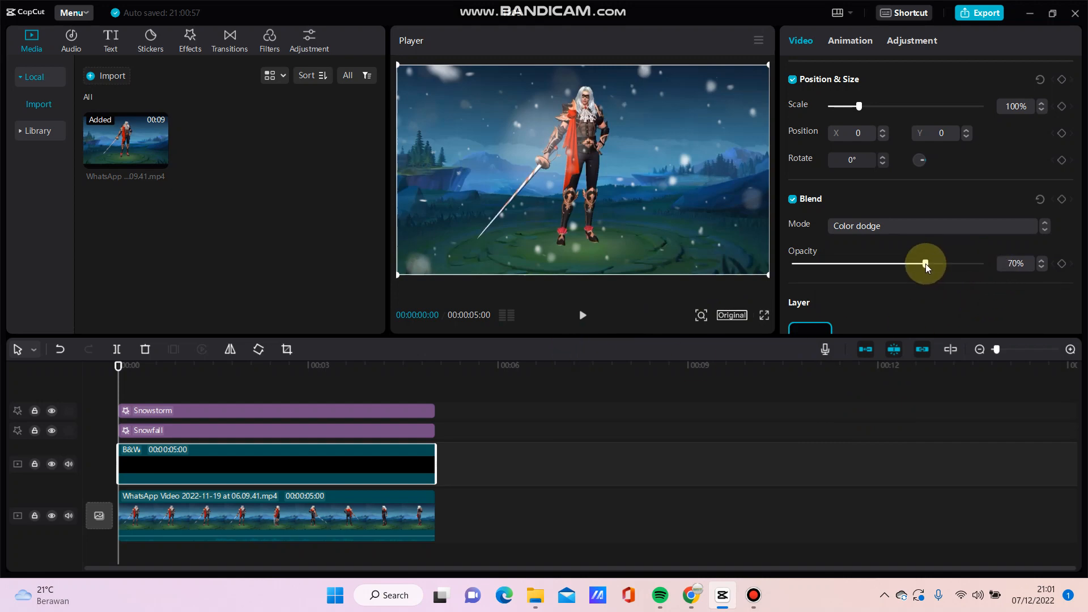
drag(924, 264, 967, 264)
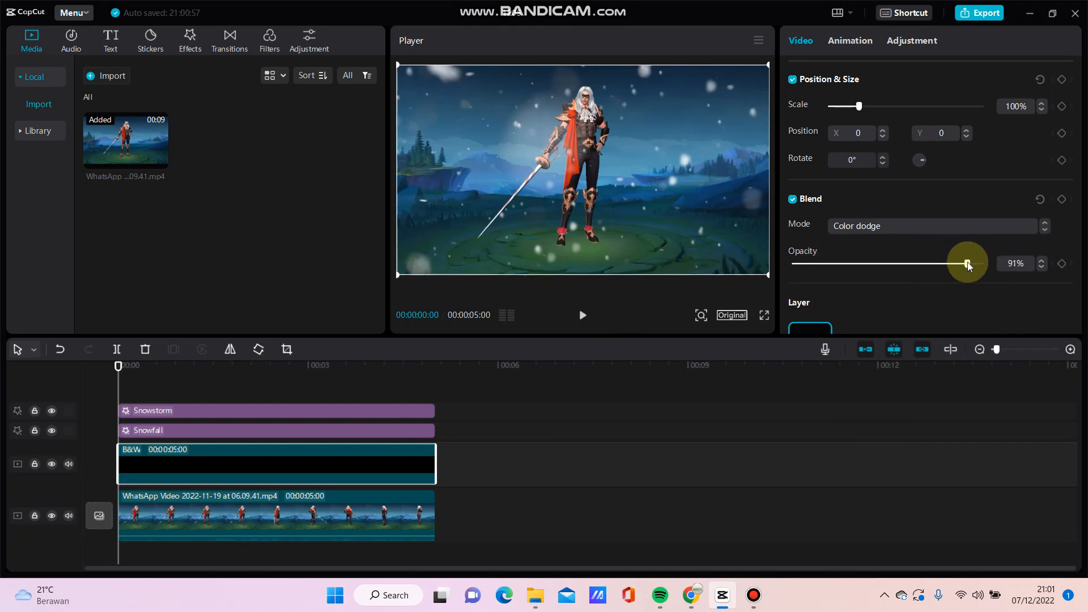
drag(967, 262, 960, 263)
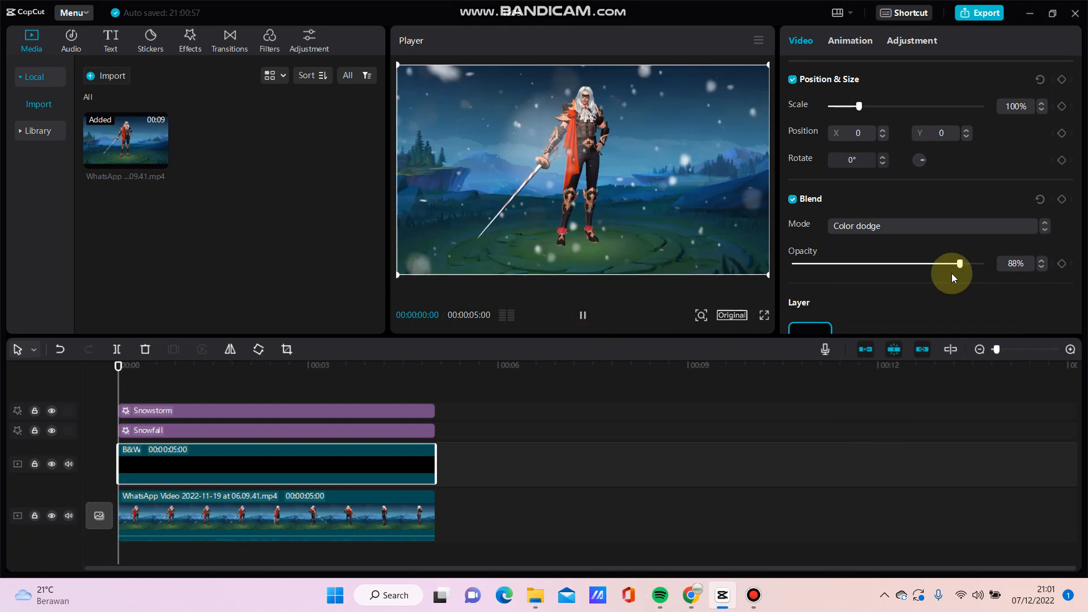
drag(959, 263, 918, 262)
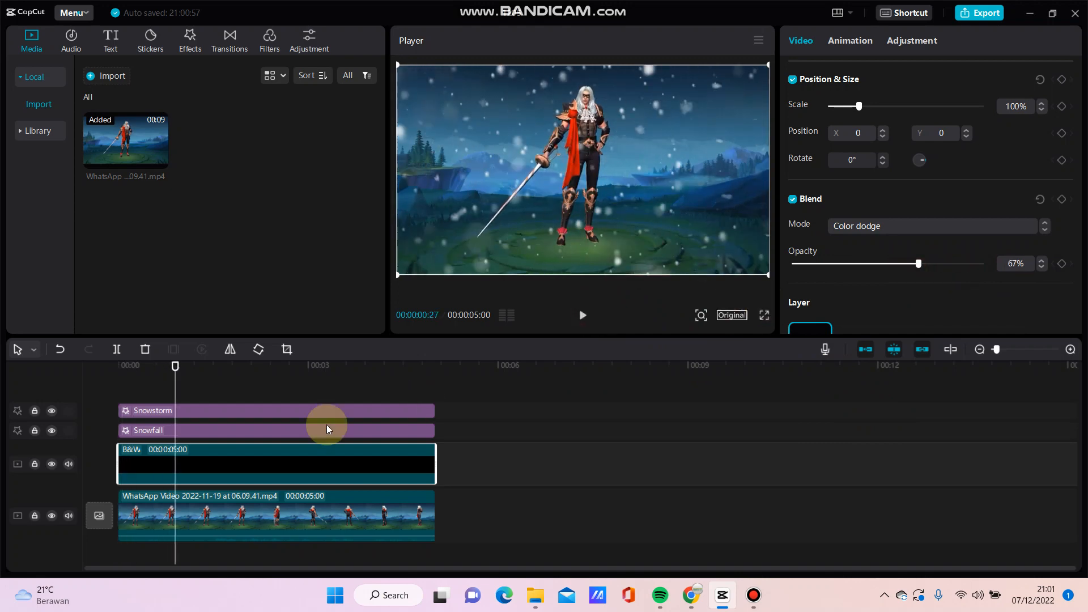
drag(918, 264, 877, 264)
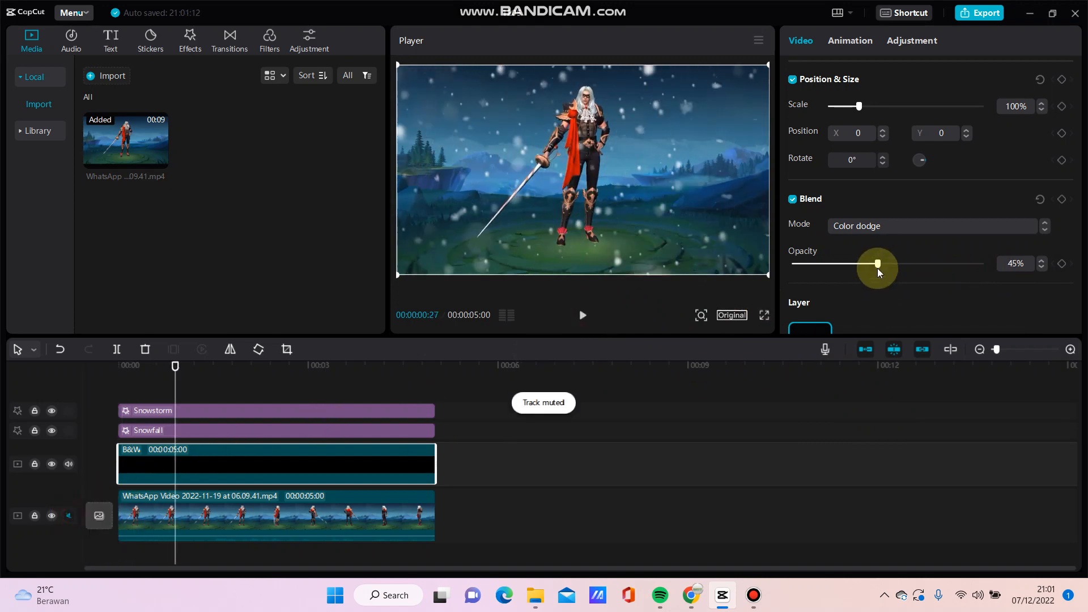
drag(877, 264, 920, 264)
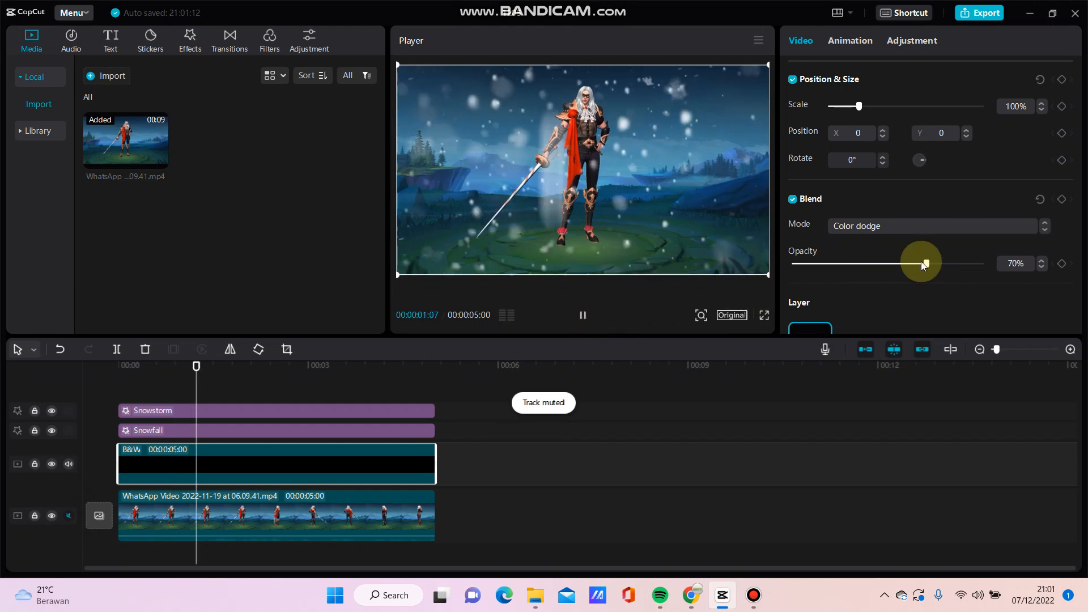
drag(923, 263, 912, 263)
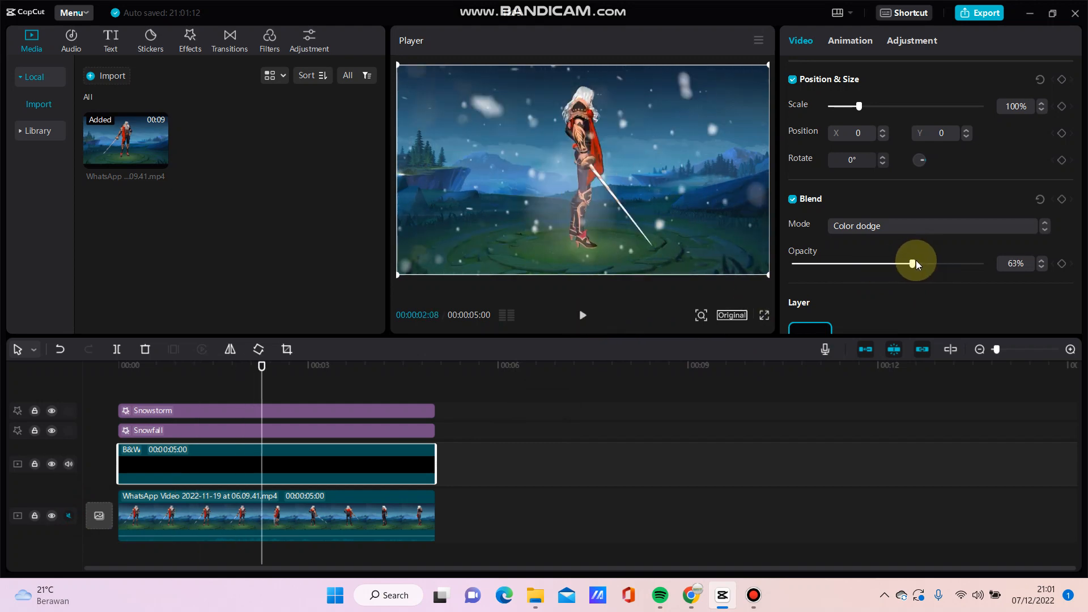
drag(912, 264, 932, 265)
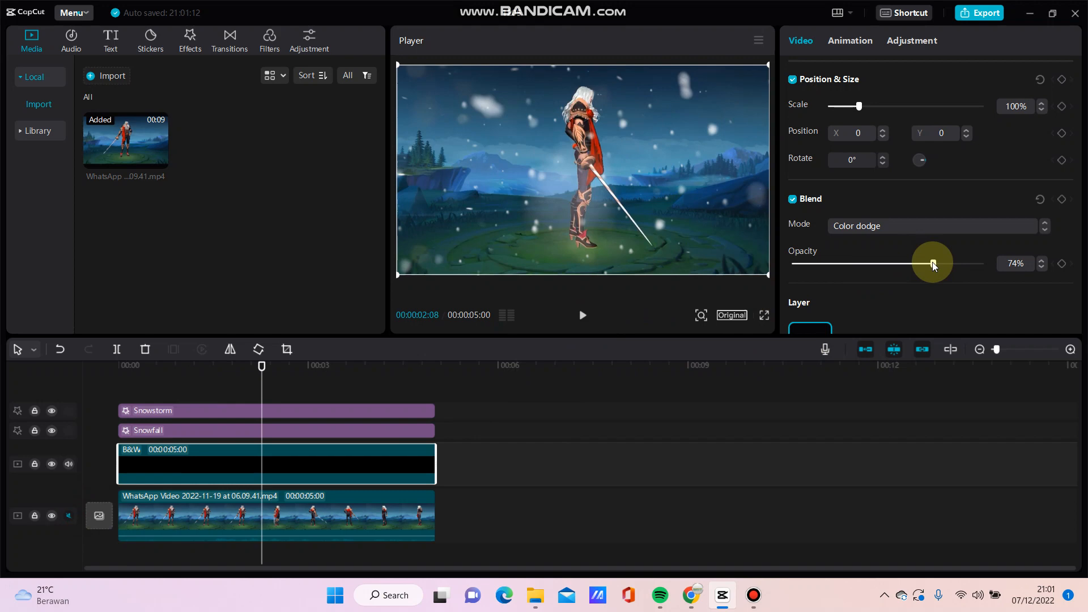
drag(933, 263, 938, 263)
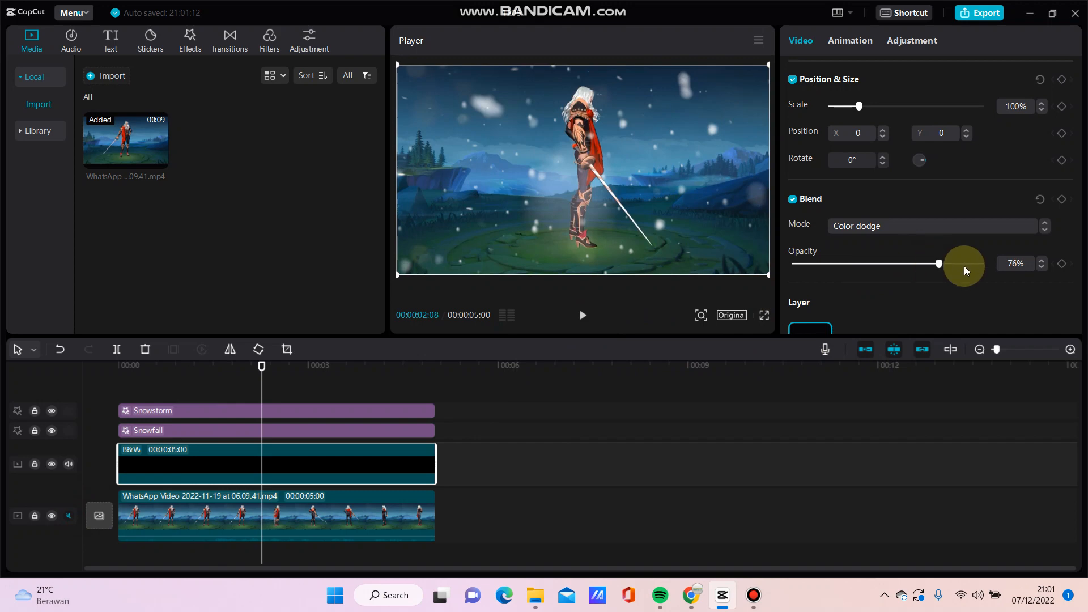
drag(938, 263, 963, 263)
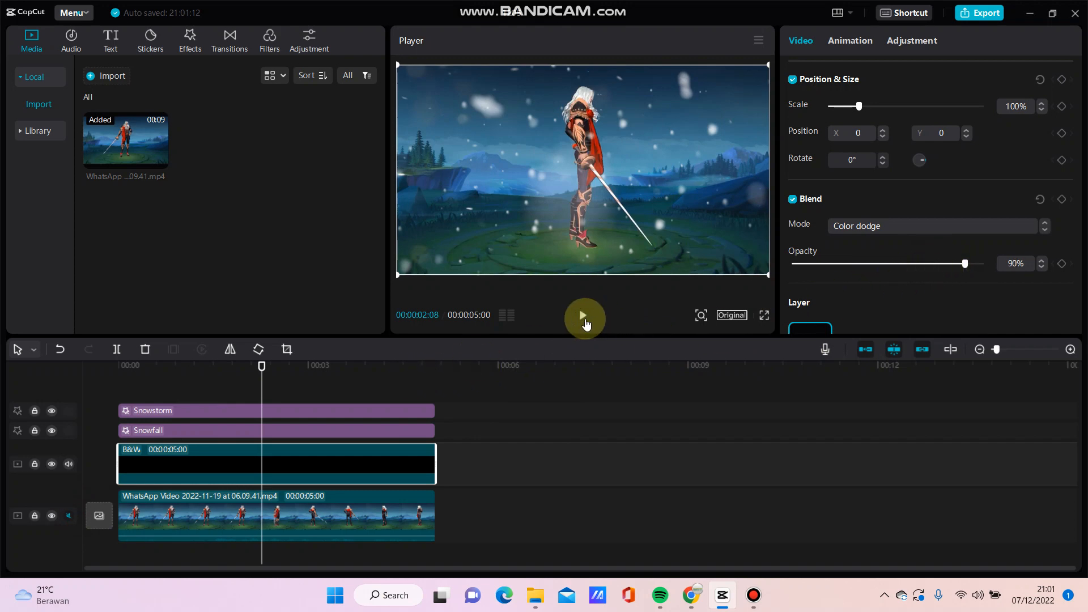
click(583, 318)
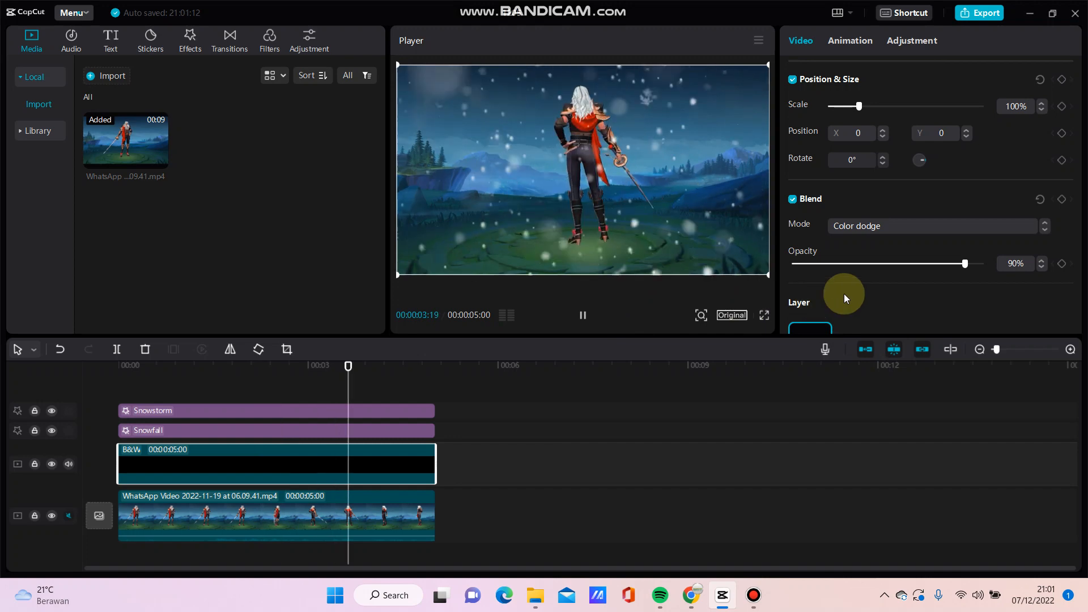